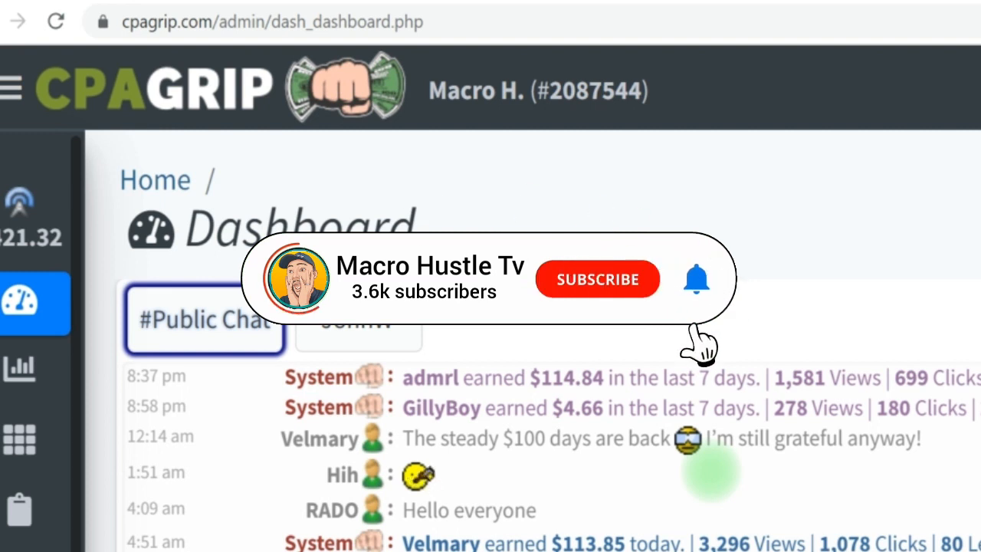
Step: Review the dashboard earnings figures ($13,604.57 month-to-date, $94.52) and the Recently Added Offers below
{"action": "left_click", "coordinate": [598, 279]}
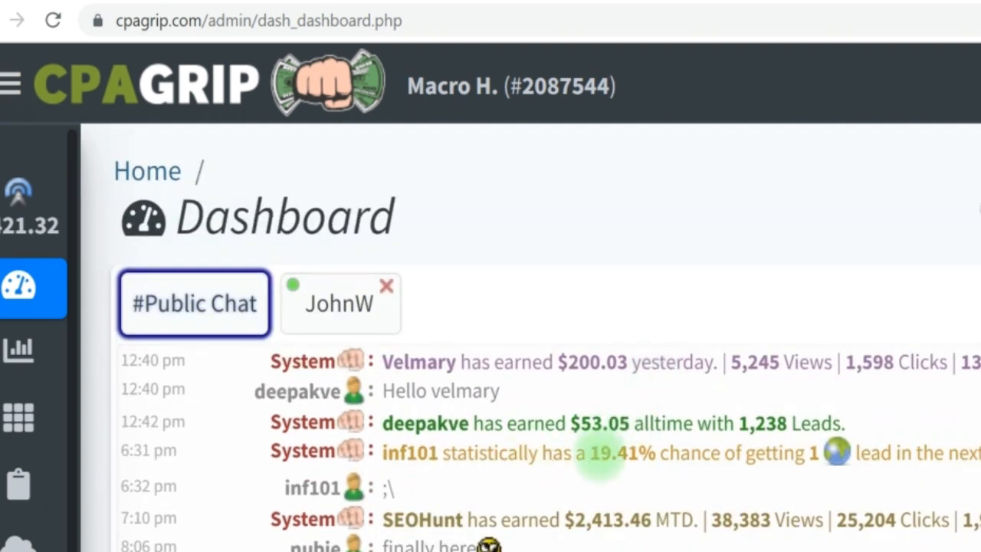
{"action": "scroll", "scroll_direction": "down", "scroll_amount": 3}
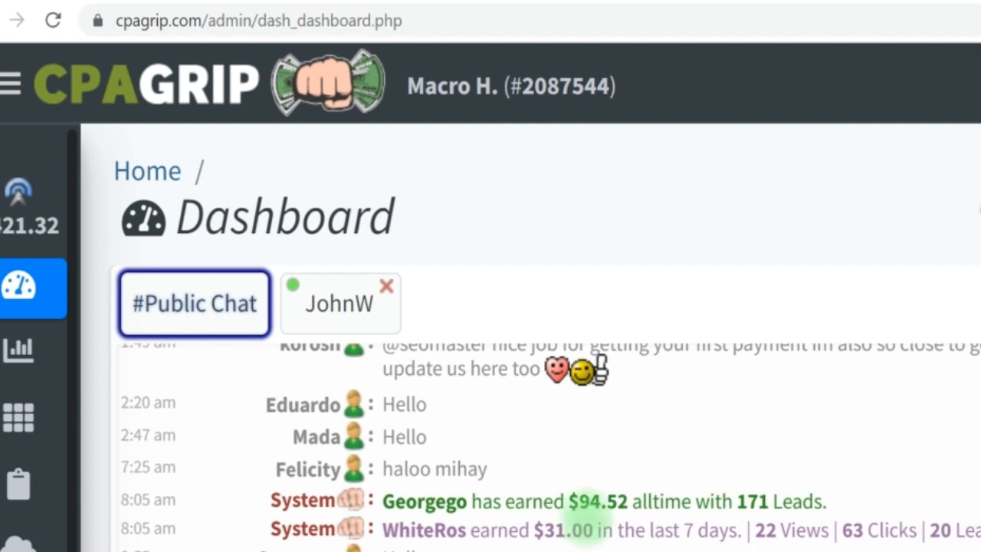
{"action": "double_click", "coordinate": [601, 502]}
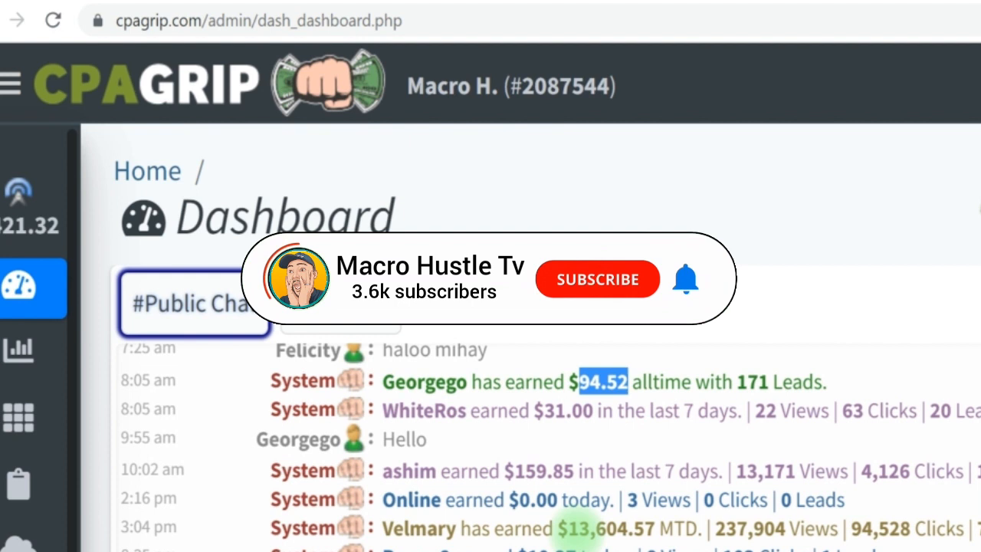
{"action": "left_click", "coordinate": [598, 279]}
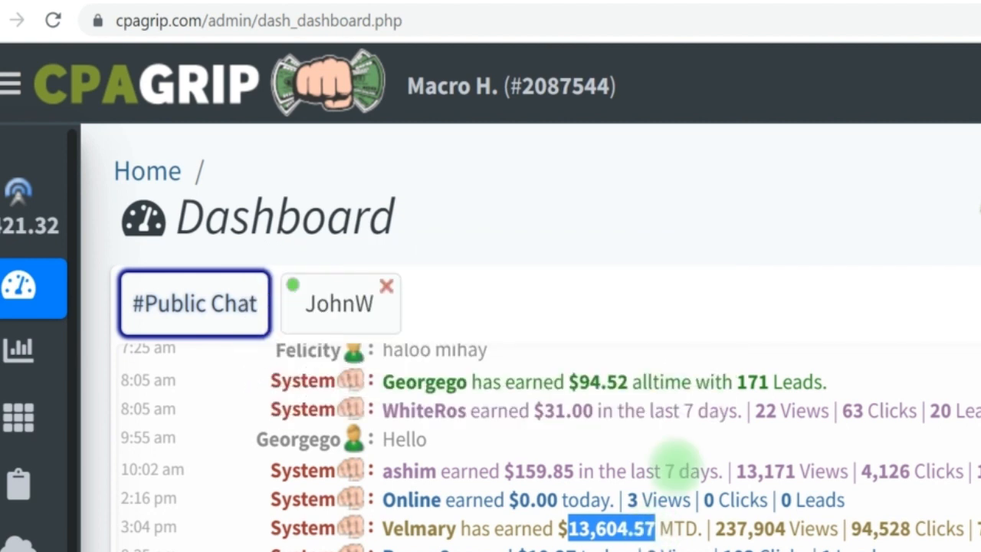
{"action": "scroll", "scroll_direction": "down", "scroll_amount": 3}
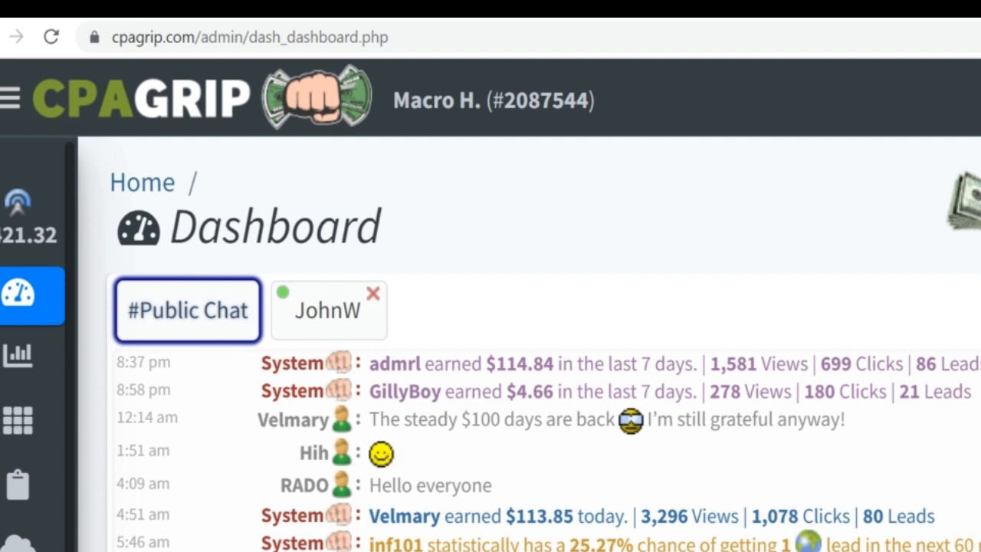
{"action": "scroll", "scroll_direction": "down", "scroll_amount": 3}
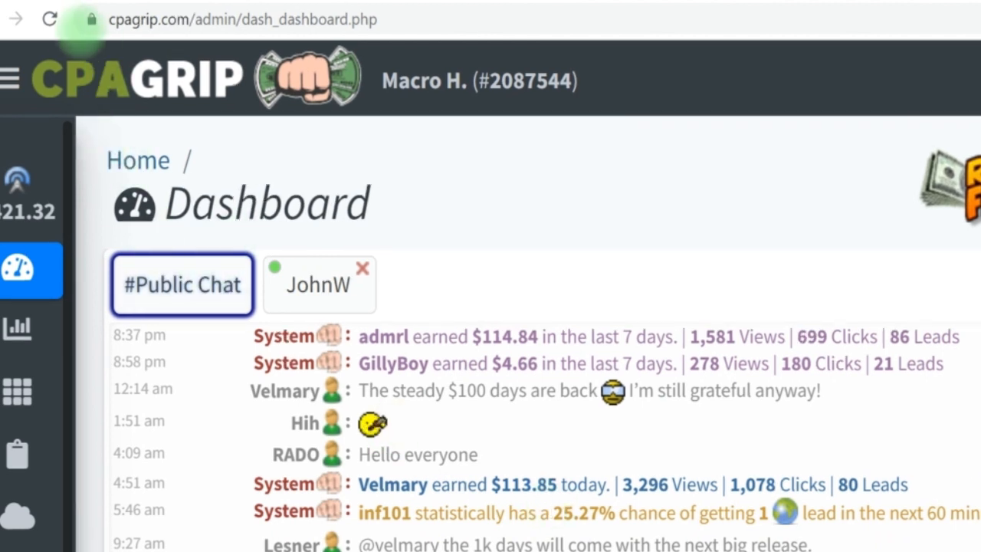
{"action": "mouse_move", "coordinate": [50, 18]}
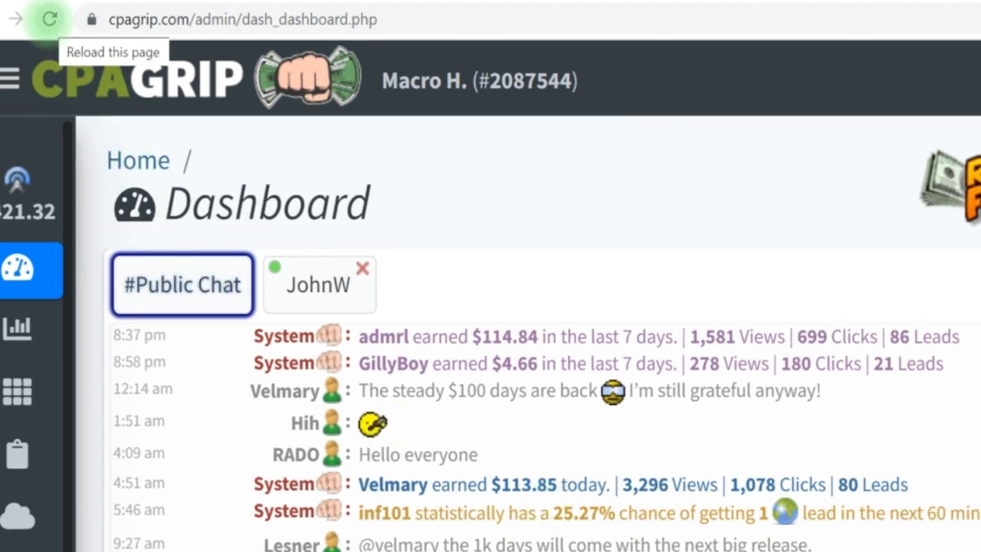
Step: Reload the dashboard and bring the Top Performing Offers list, led by Watch Funny Videos, into view
{"action": "left_click", "coordinate": [49, 18]}
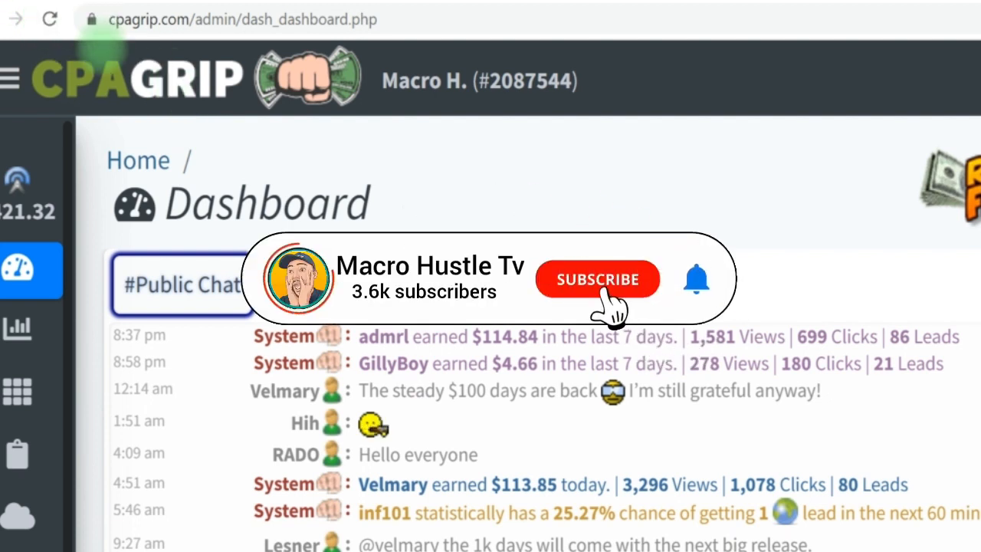
{"action": "left_click", "coordinate": [598, 279]}
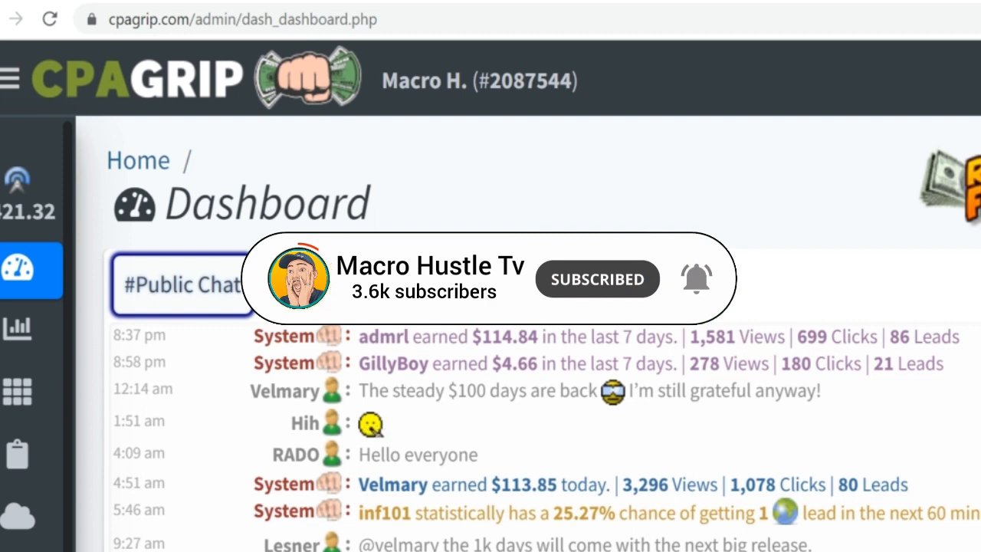
{"action": "scroll", "scroll_direction": "down", "scroll_amount": 3}
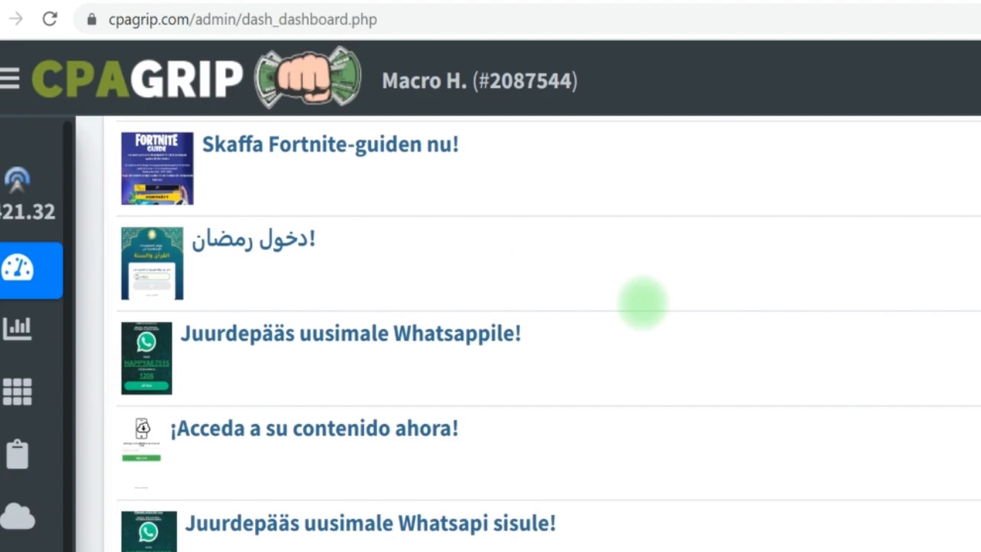
{"action": "scroll", "scroll_direction": "down", "scroll_amount": 3}
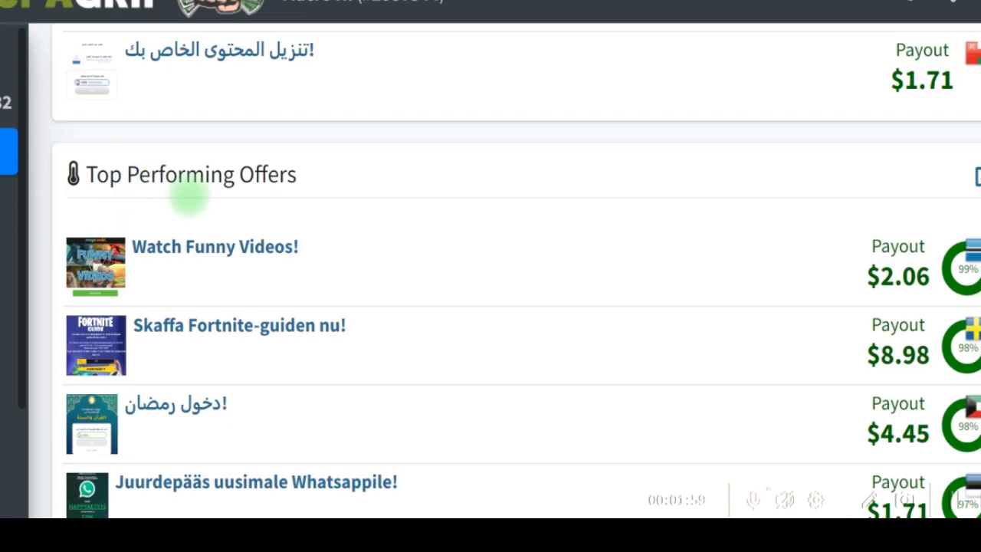
{"action": "scroll", "scroll_direction": "down", "scroll_amount": 3}
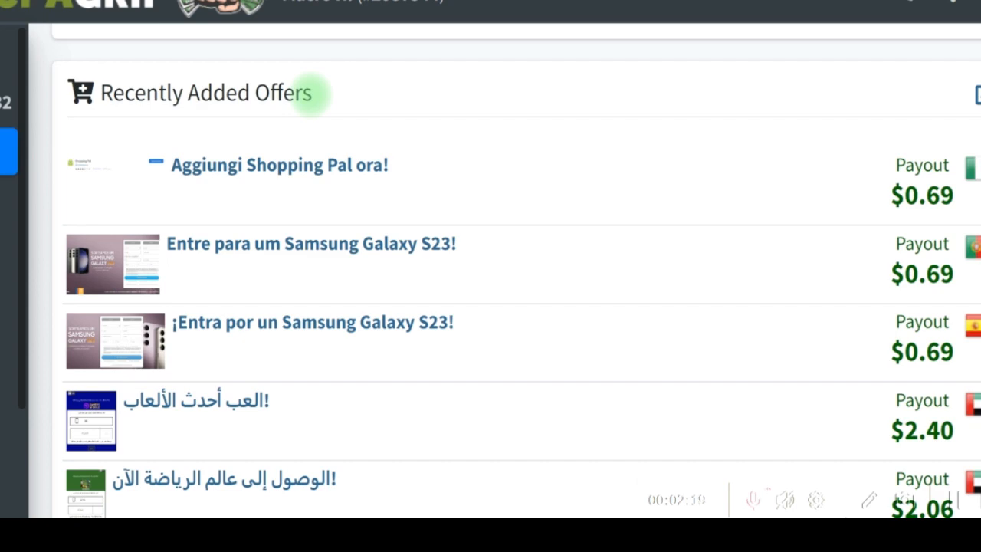
{"action": "scroll", "scroll_direction": "down", "scroll_amount": 3}
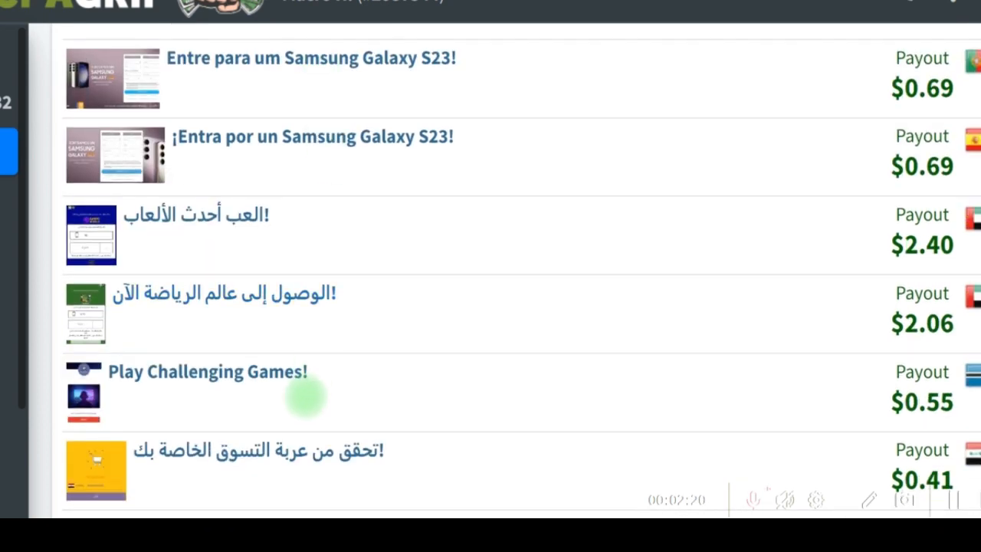
{"action": "scroll", "scroll_direction": "down", "scroll_amount": 3}
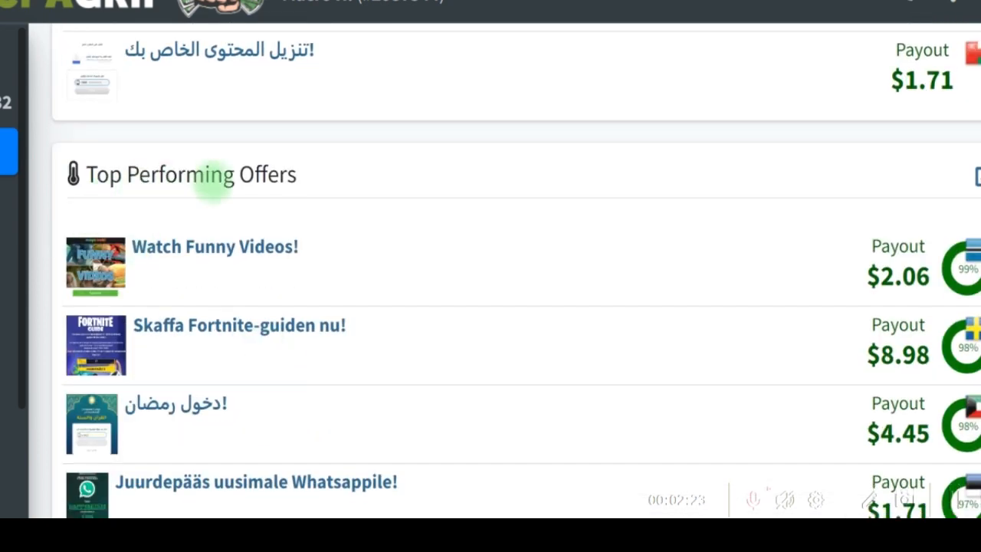
{"action": "mouse_move", "coordinate": [264, 310]}
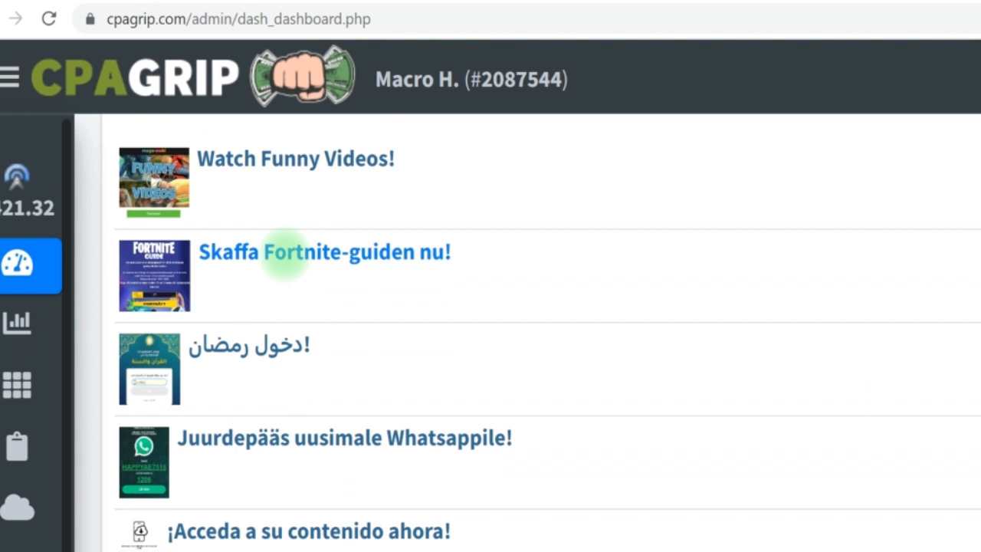
Step: View the Skaffa Fortnite-guiden nu! offer details ($8.98, Android only, Sweden) and return to the offers list
{"action": "left_click", "coordinate": [325, 251]}
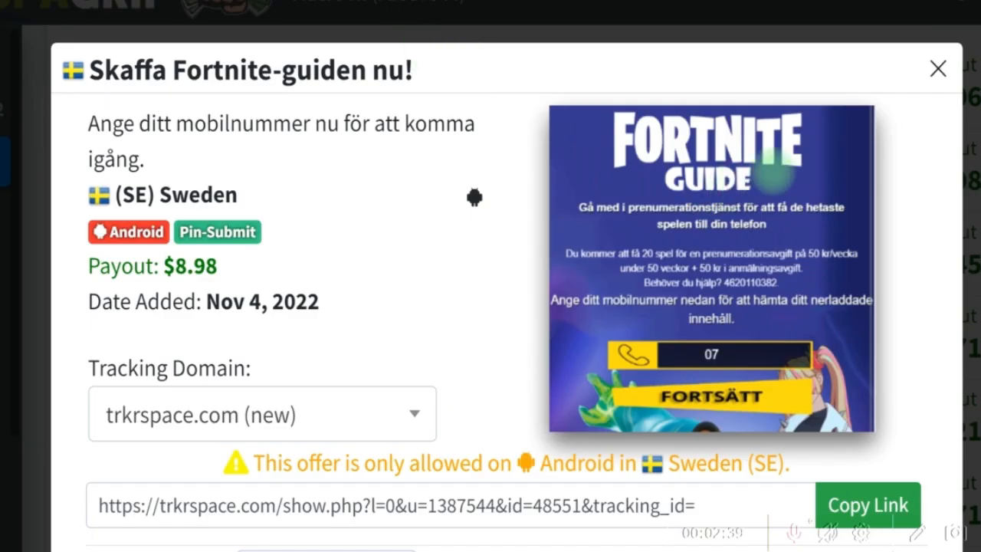
{"action": "left_click", "coordinate": [291, 258]}
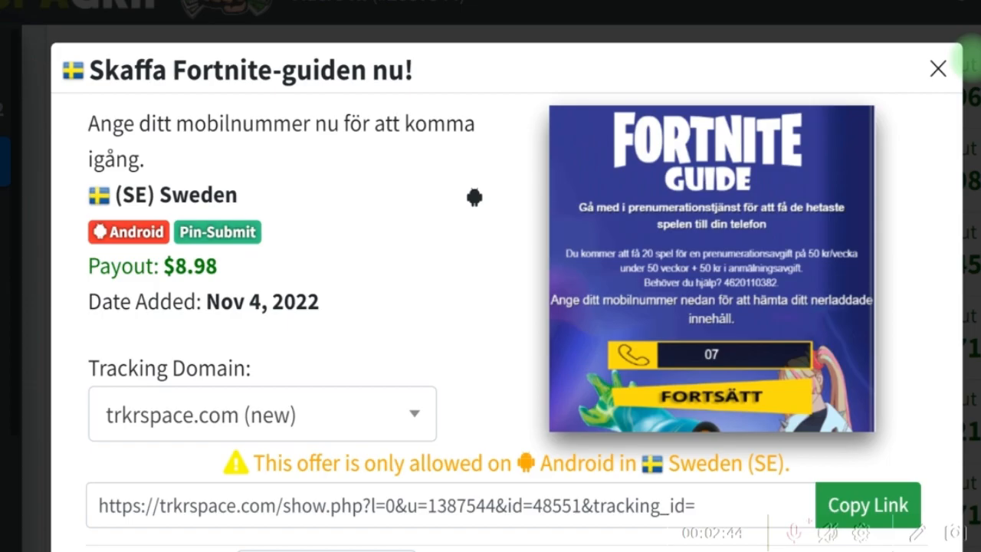
{"action": "left_click", "coordinate": [938, 69]}
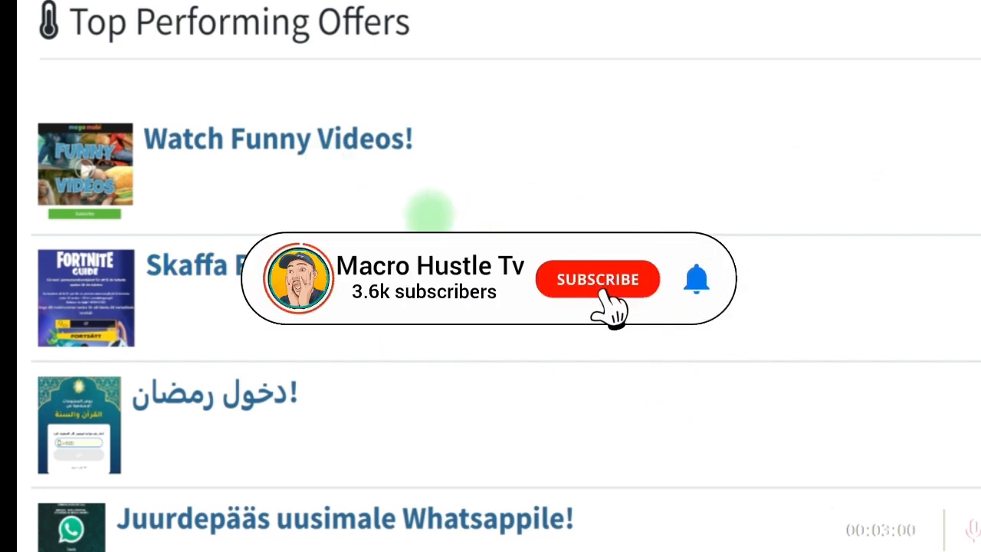
{"action": "left_click", "coordinate": [598, 279]}
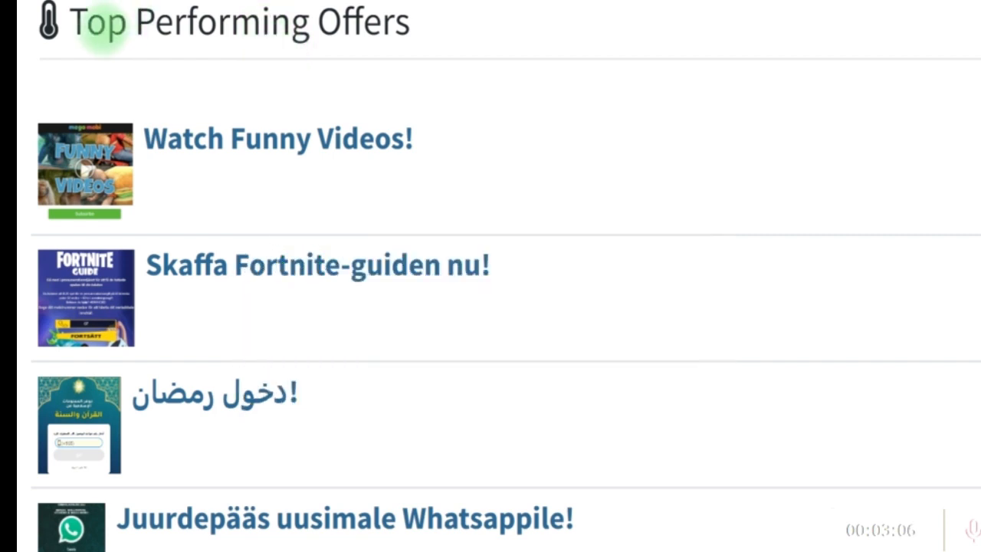
{"action": "scroll", "scroll_direction": "down", "scroll_amount": 3}
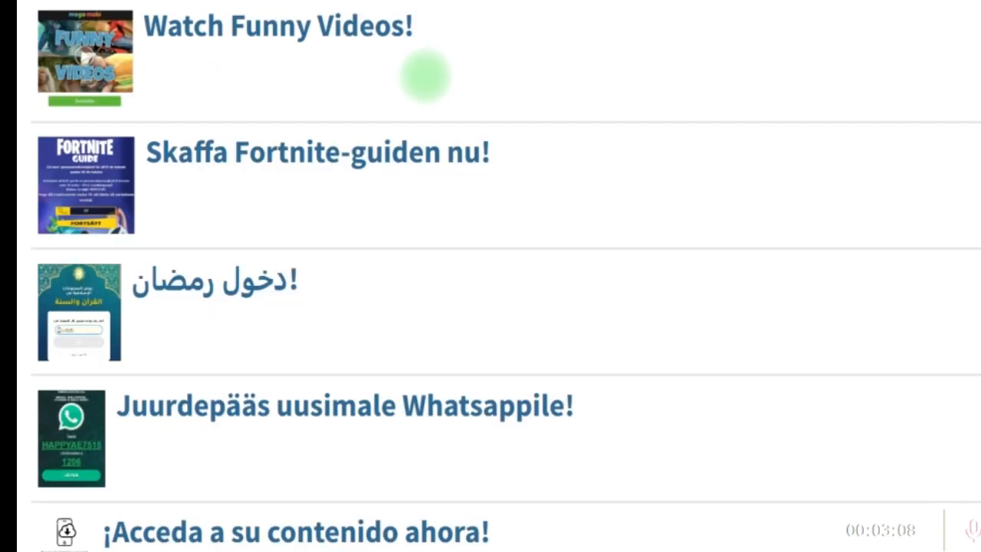
{"action": "scroll", "scroll_direction": "down", "scroll_amount": 3}
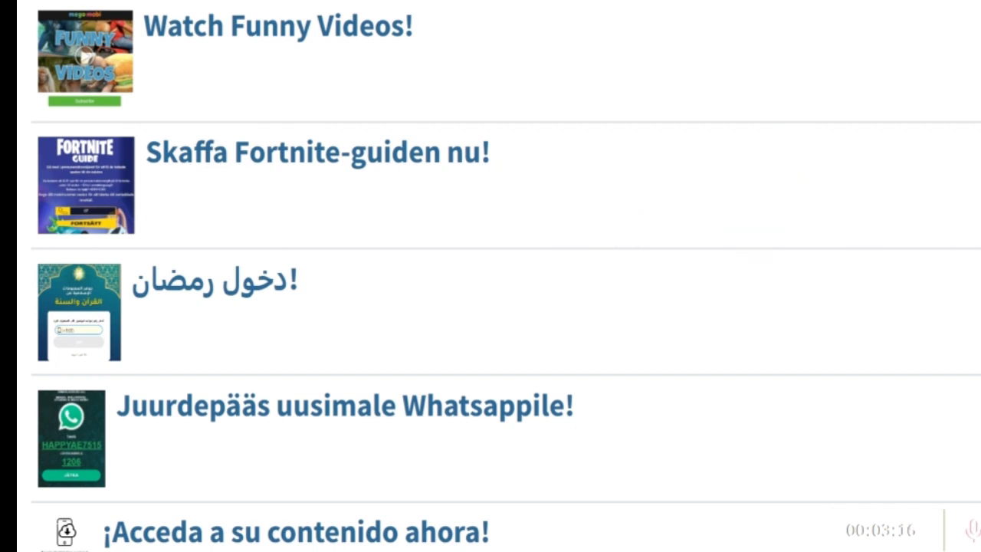
{"action": "scroll", "scroll_direction": "down", "scroll_amount": 3}
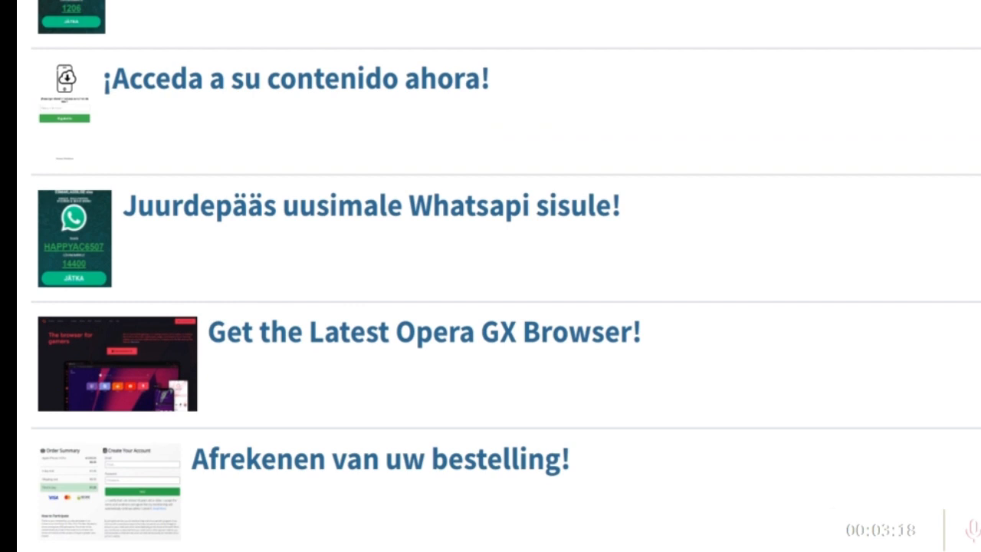
{"action": "scroll", "scroll_direction": "down", "scroll_amount": 3}
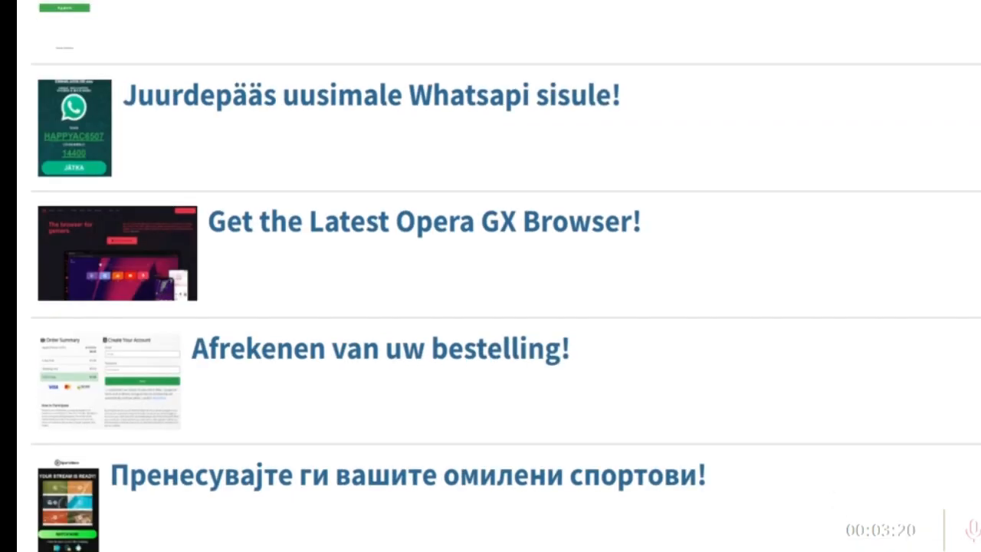
{"action": "scroll", "scroll_direction": "down", "scroll_amount": 3}
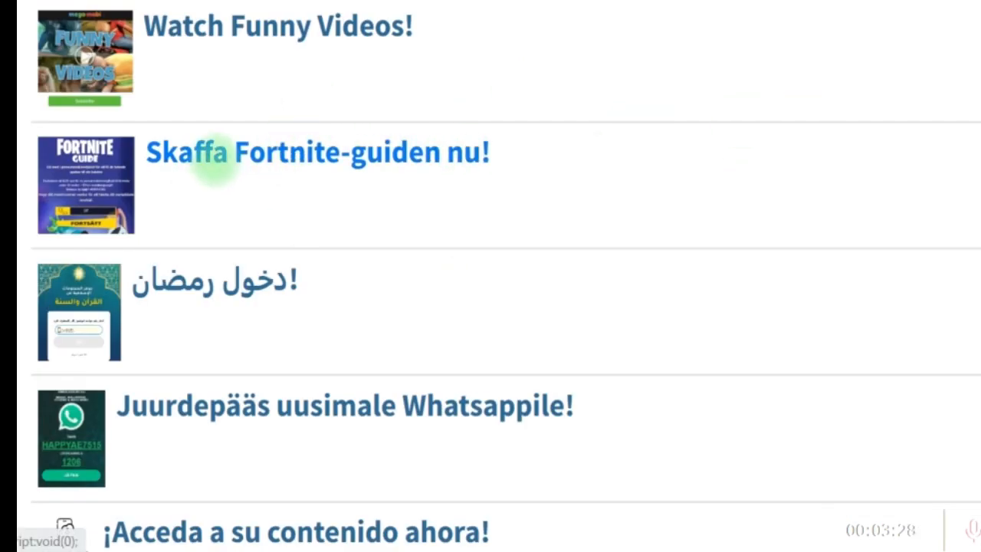
{"action": "mouse_move", "coordinate": [214, 161]}
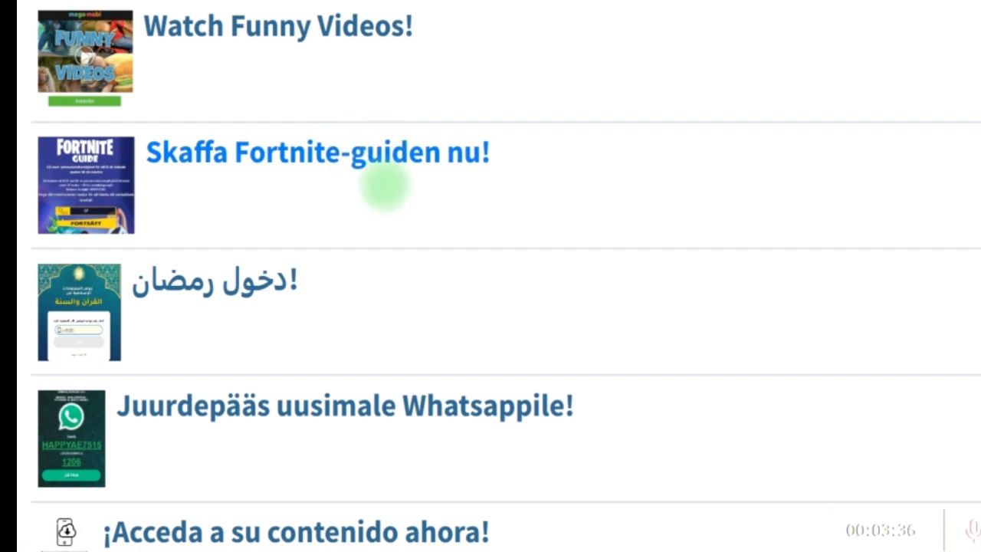
{"action": "scroll", "scroll_direction": "down", "scroll_amount": 3}
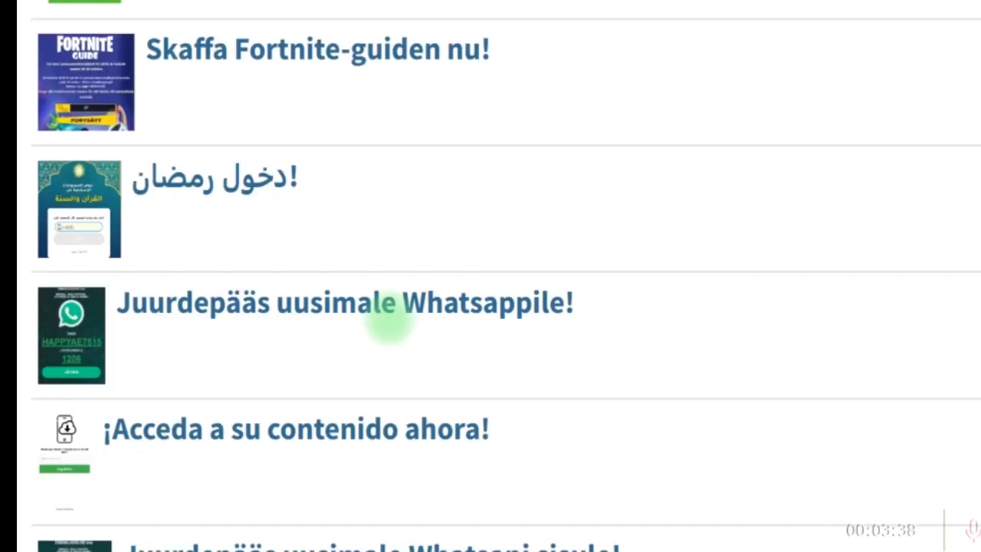
{"action": "scroll", "scroll_direction": "down", "scroll_amount": 3}
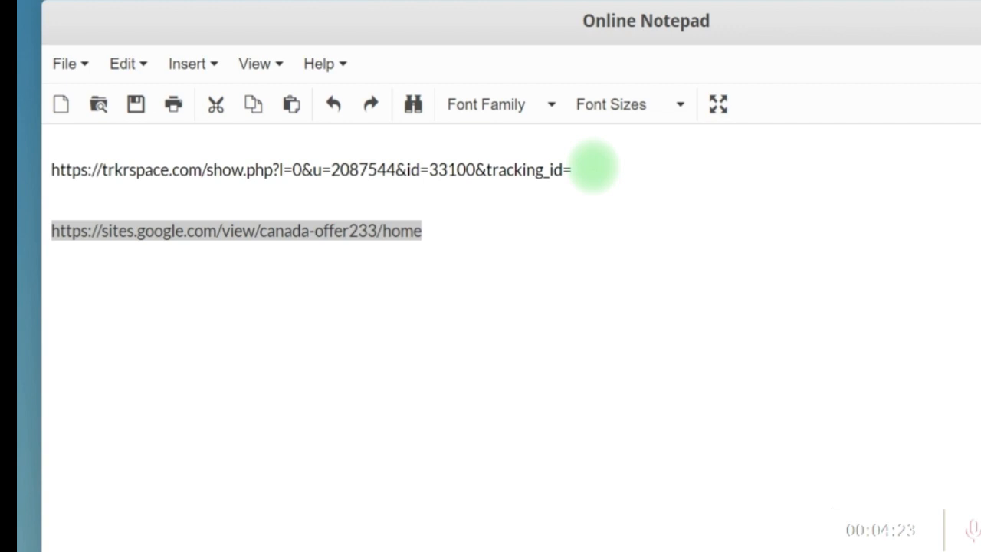
Step: Select the sites.google.com landing page address line in the notes and copy it
{"action": "triple_click", "coordinate": [307, 168]}
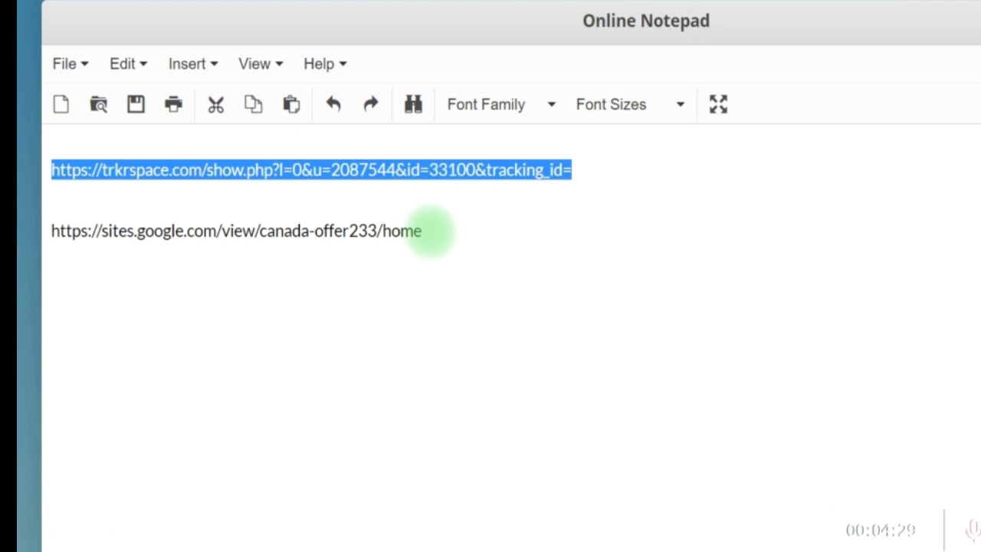
{"action": "left_click", "coordinate": [222, 169]}
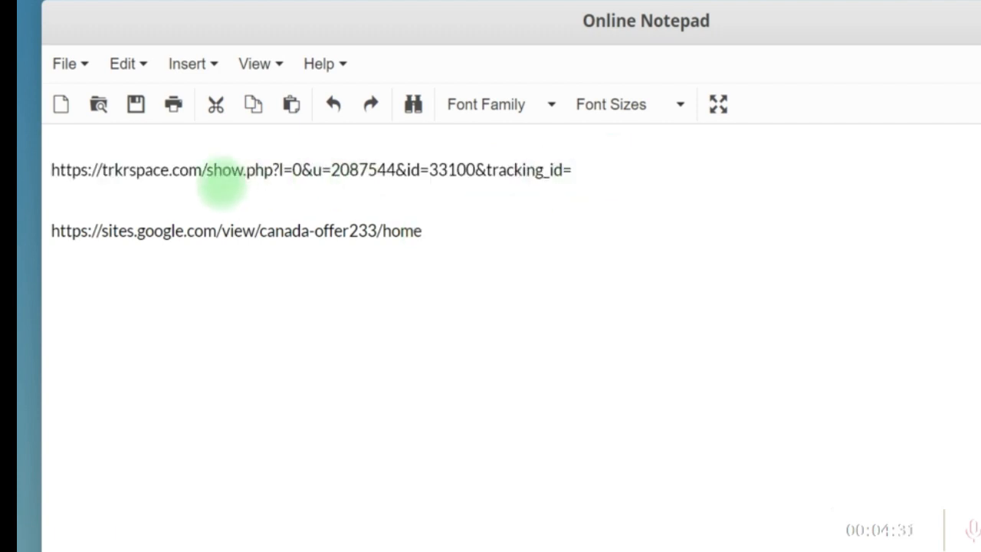
{"action": "triple_click", "coordinate": [307, 169]}
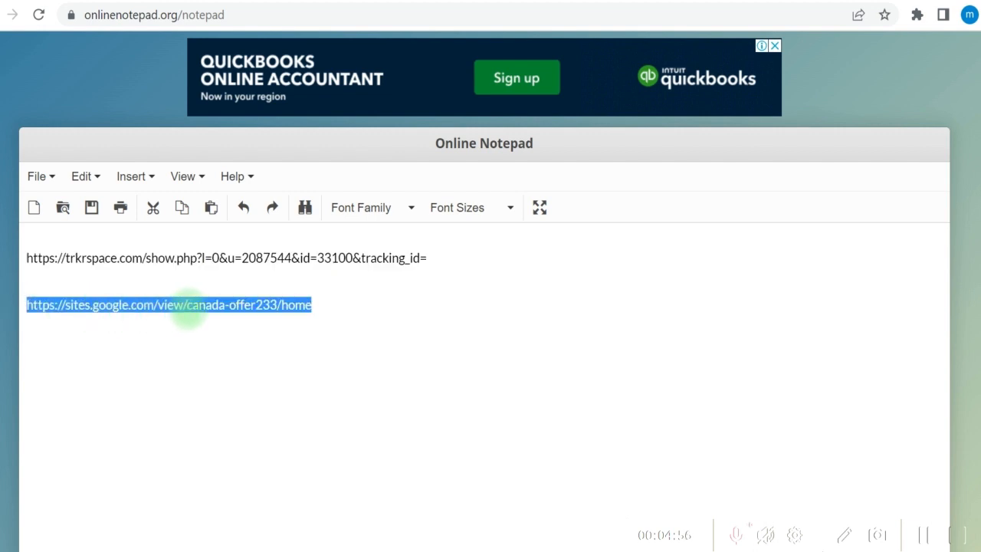
{"action": "mouse_move", "coordinate": [144, 344]}
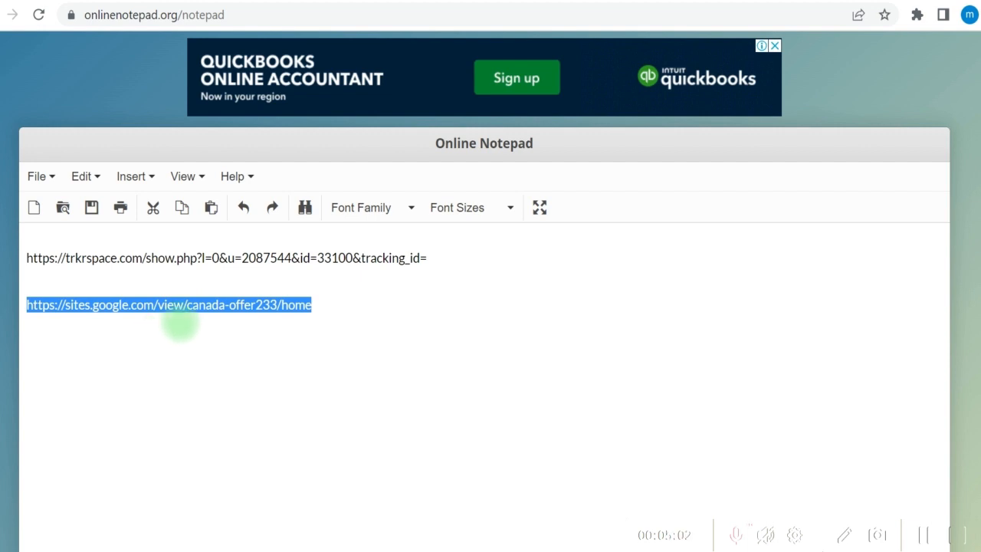
{"action": "mouse_move", "coordinate": [236, 261]}
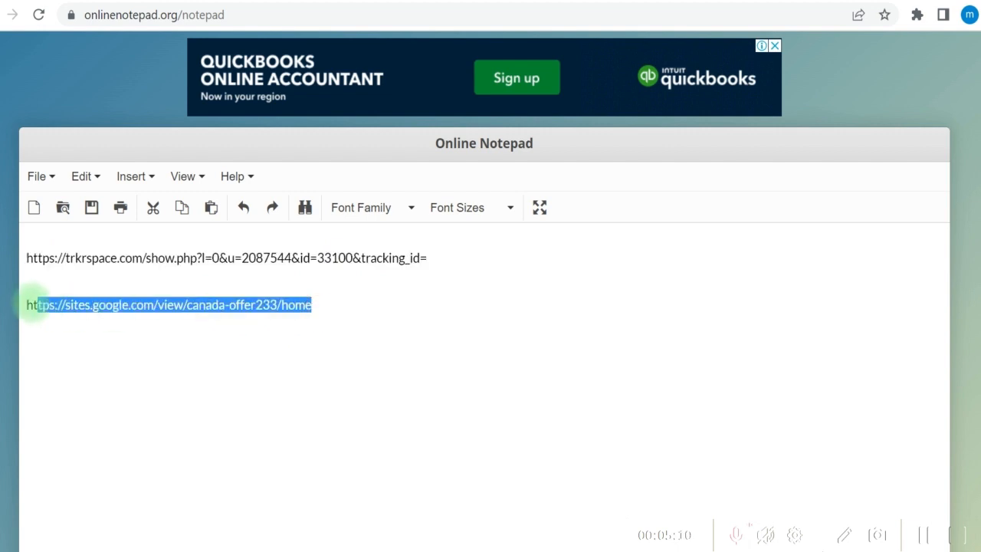
{"action": "right_click", "coordinate": [169, 304]}
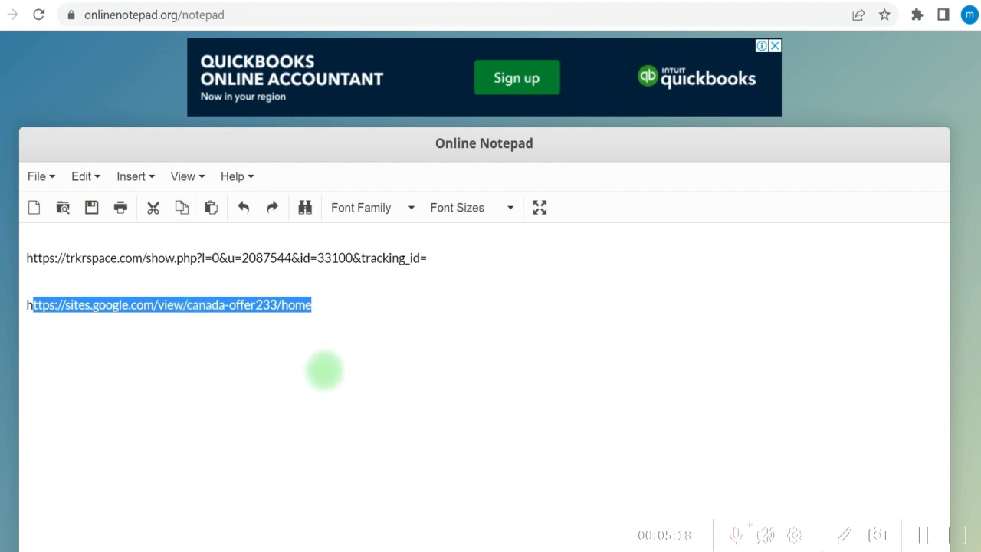
{"action": "mouse_move", "coordinate": [537, 357]}
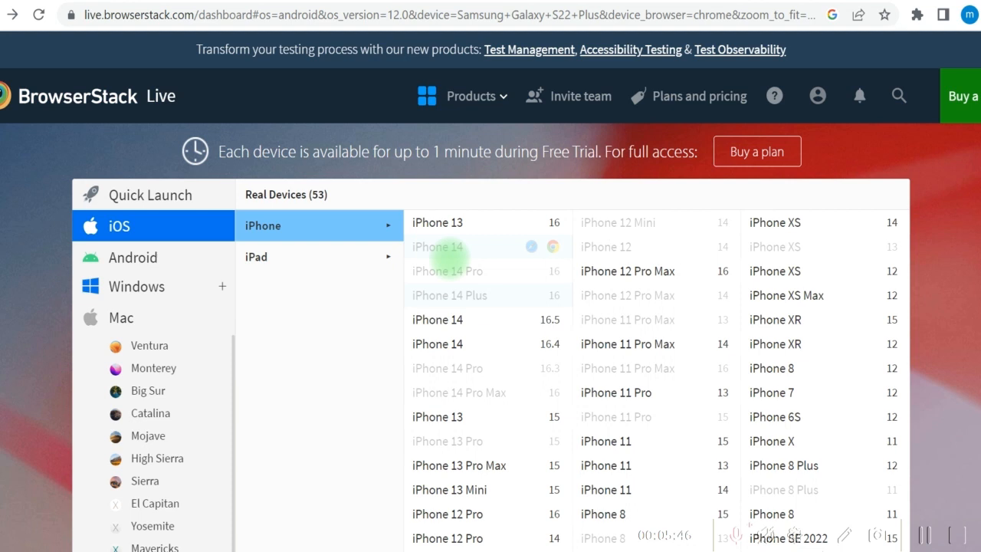
{"action": "mouse_move", "coordinate": [441, 380]}
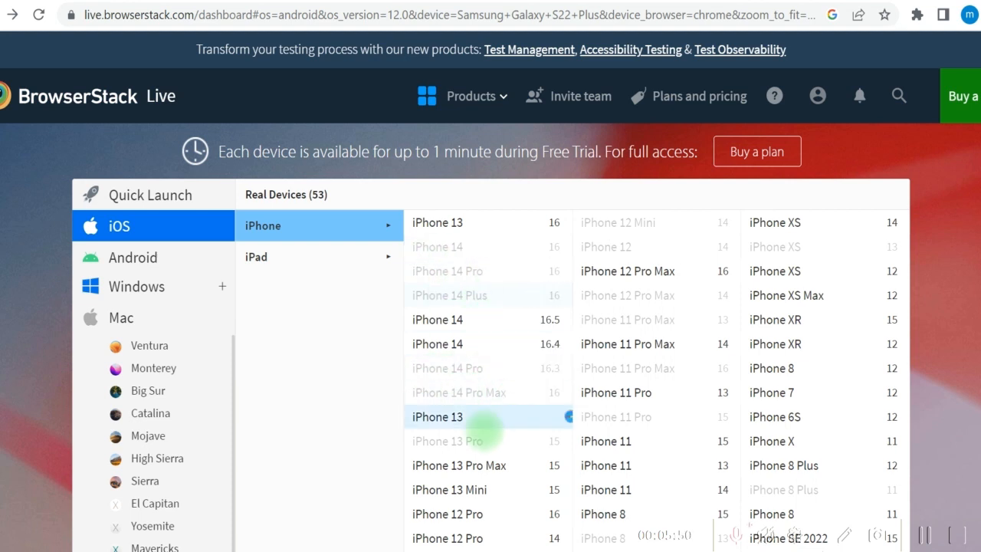
{"action": "mouse_move", "coordinate": [628, 270]}
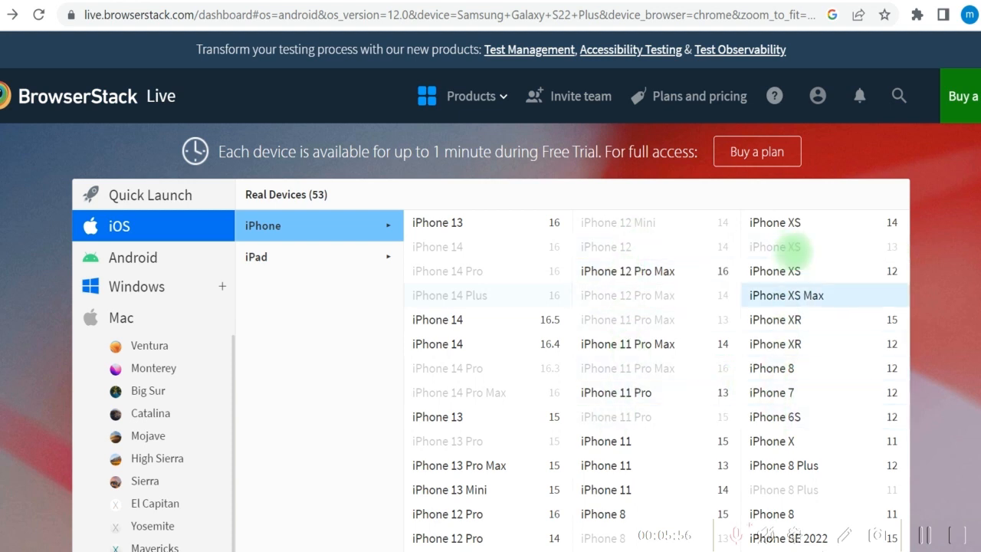
Step: Go from the iPhone device list to the BrowserStack Live start page
{"action": "left_click", "coordinate": [13, 15]}
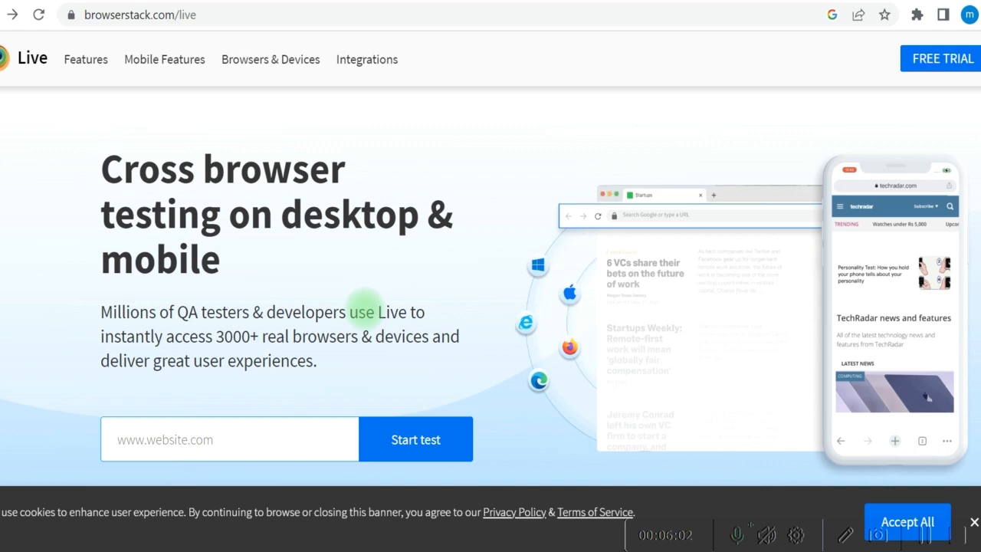
Step: Paste the Google Sites address into the website test field, fix its https prefix and start the test
{"action": "scroll", "scroll_direction": "down", "scroll_amount": 3}
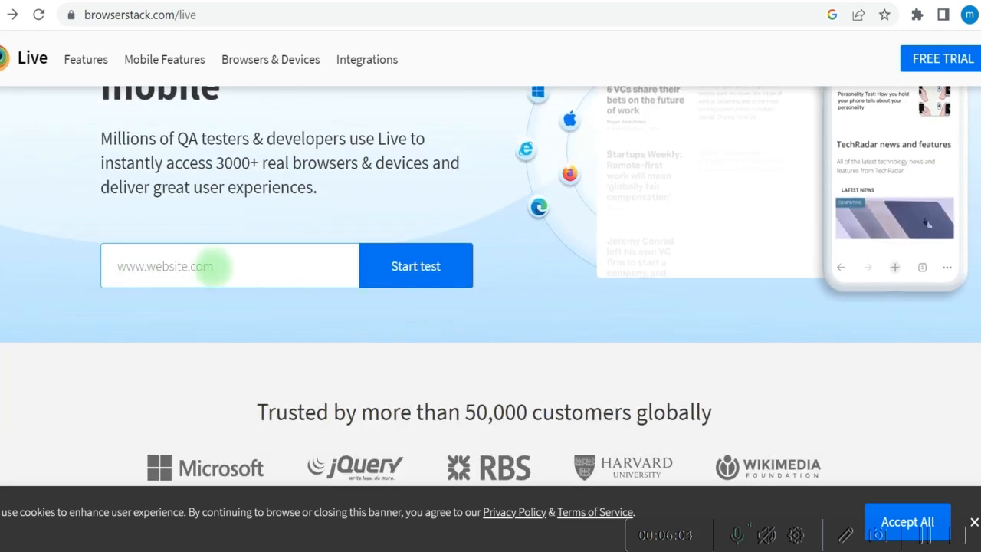
{"action": "key", "text": "ctrl+v"}
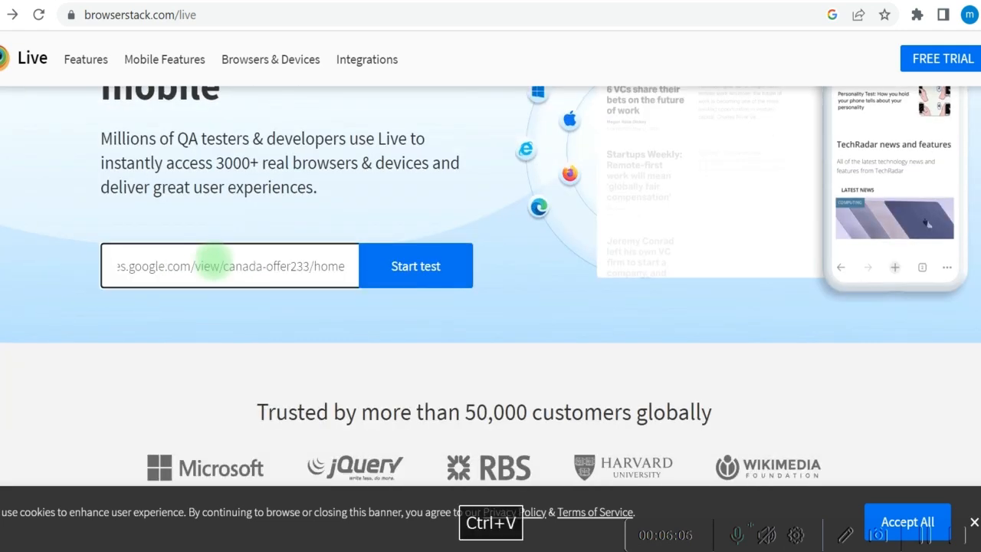
{"action": "left_click", "coordinate": [415, 266]}
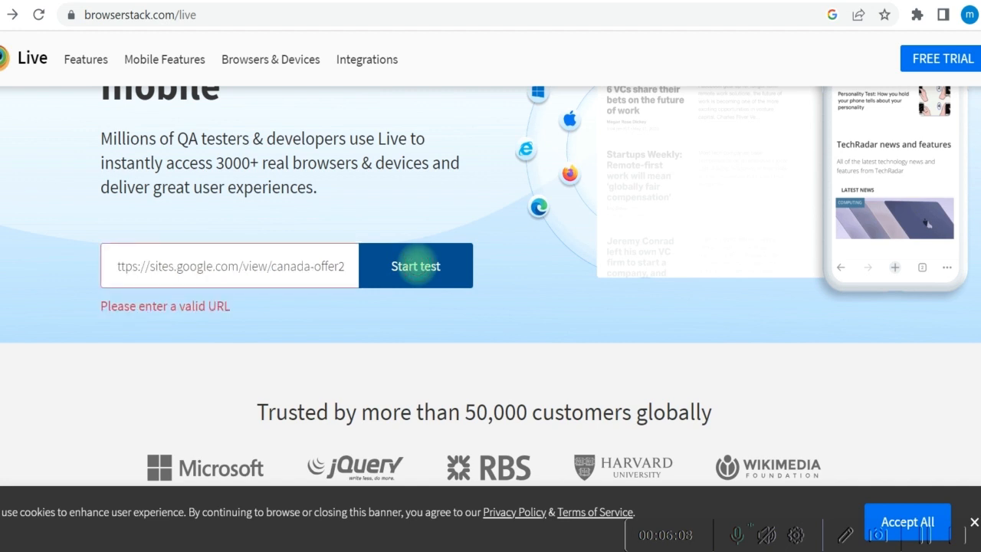
{"action": "double_click", "coordinate": [190, 267]}
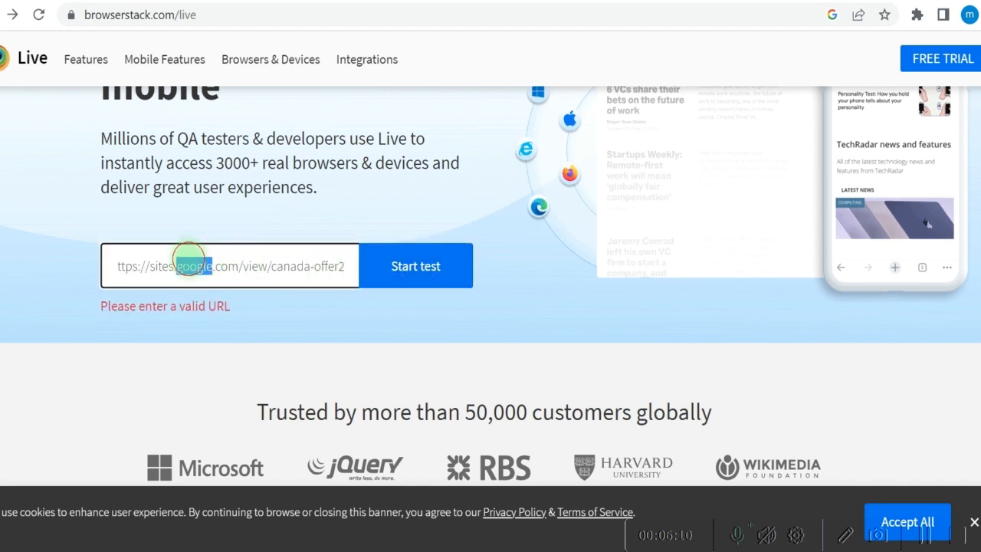
{"action": "key", "text": "ctrl+v"}
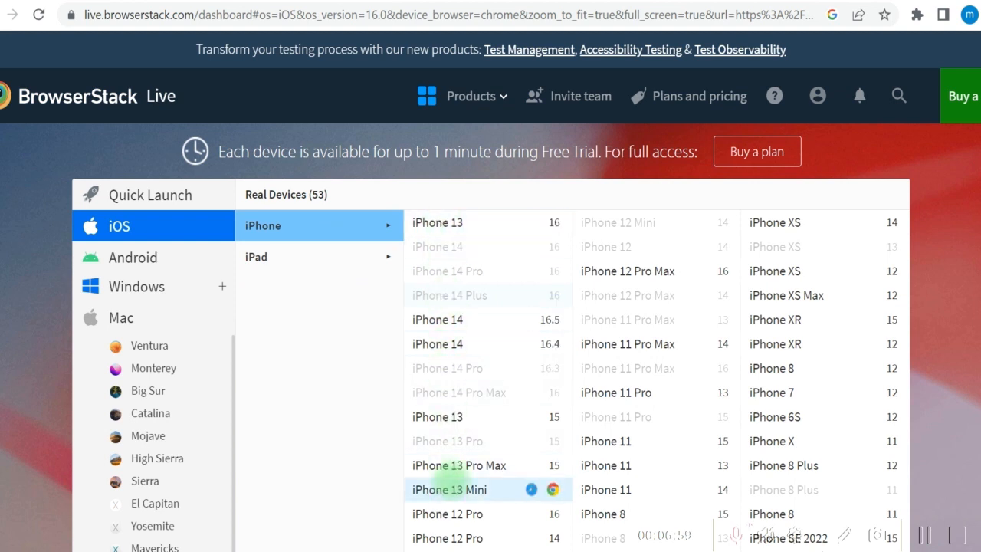
{"action": "mouse_move", "coordinate": [437, 319]}
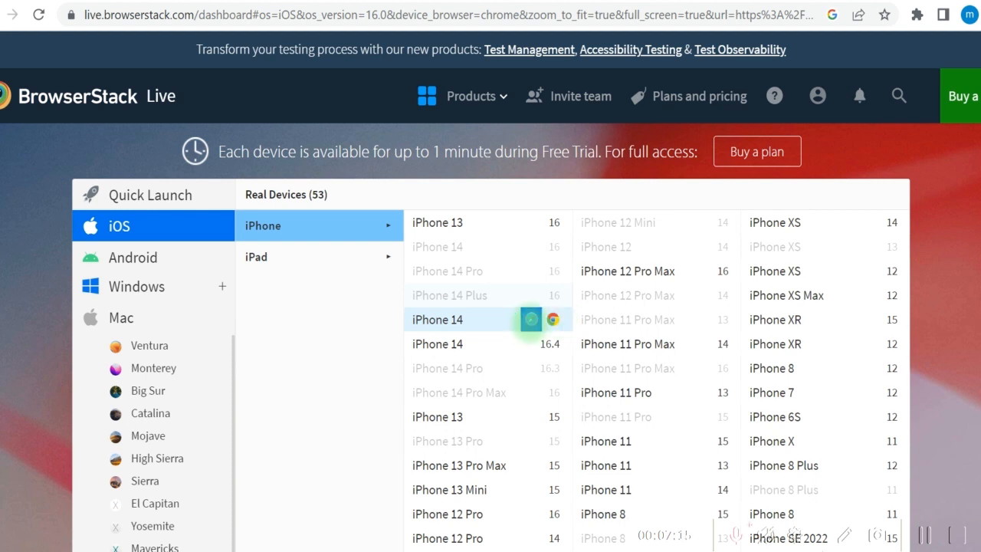
{"action": "mouse_move", "coordinate": [530, 319]}
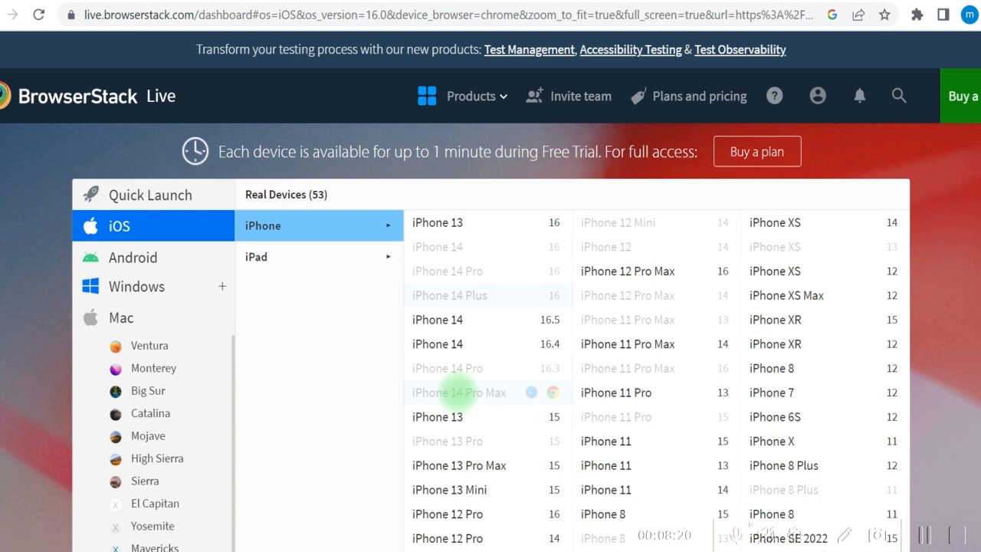
{"action": "mouse_move", "coordinate": [389, 294]}
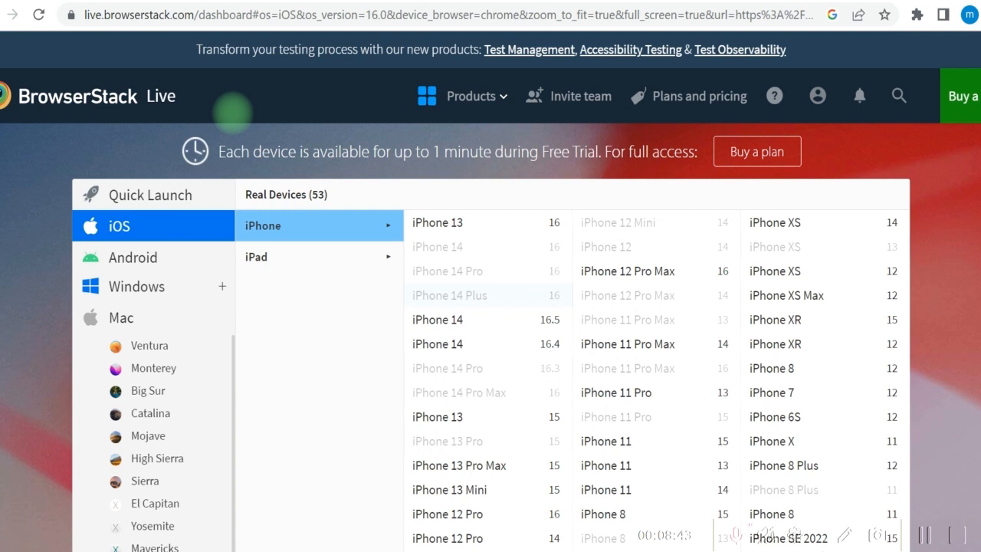
{"action": "mouse_move", "coordinate": [362, 187]}
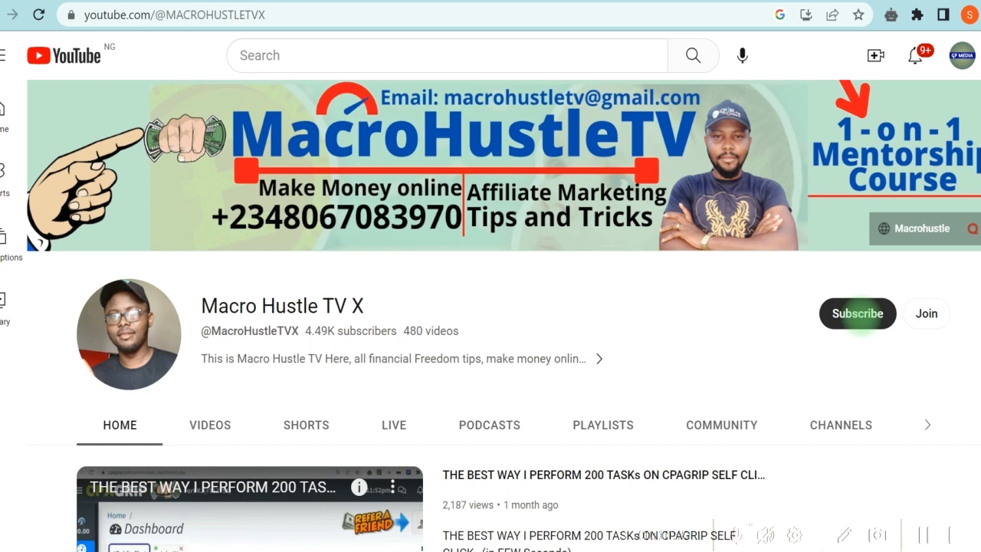
{"action": "left_click", "coordinate": [857, 313]}
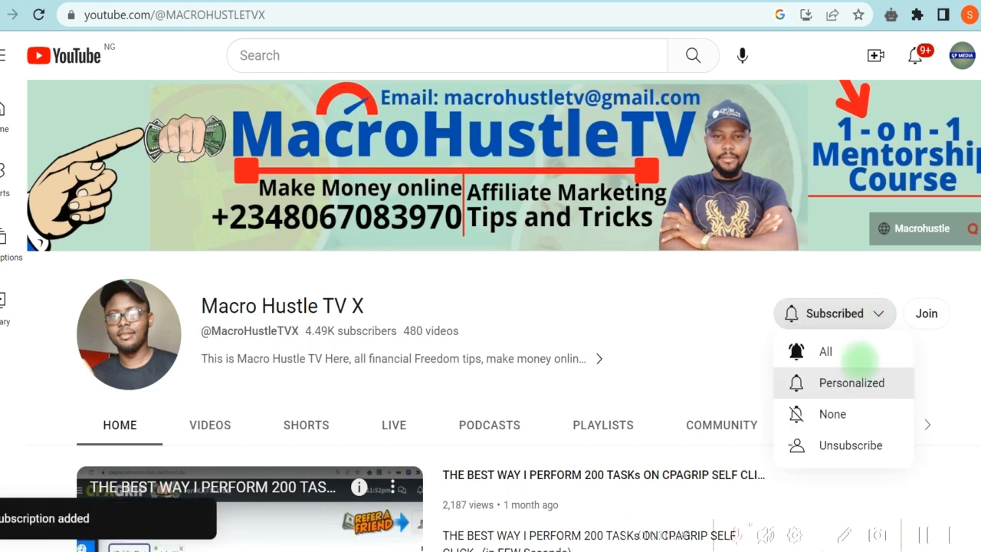
{"action": "left_click", "coordinate": [850, 445]}
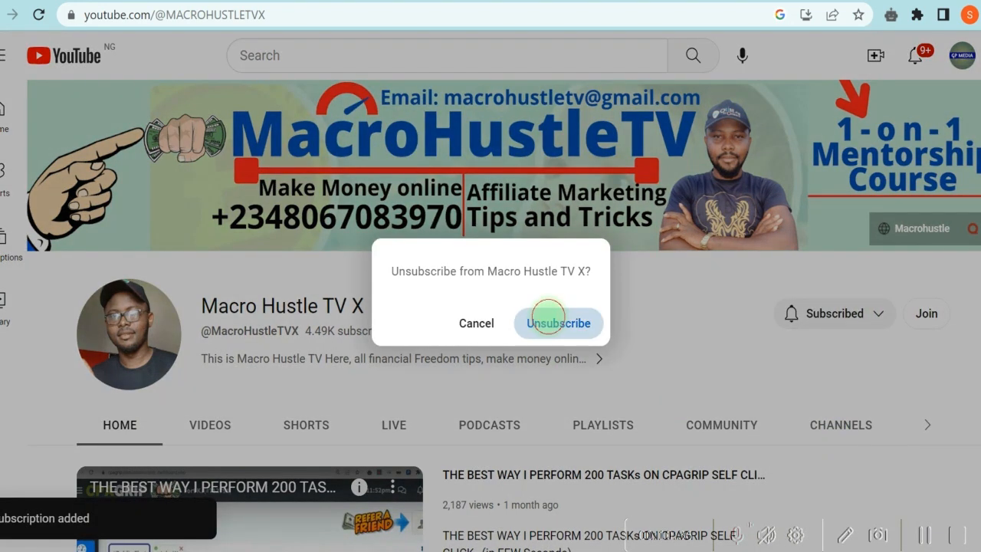
{"action": "left_click", "coordinate": [558, 322]}
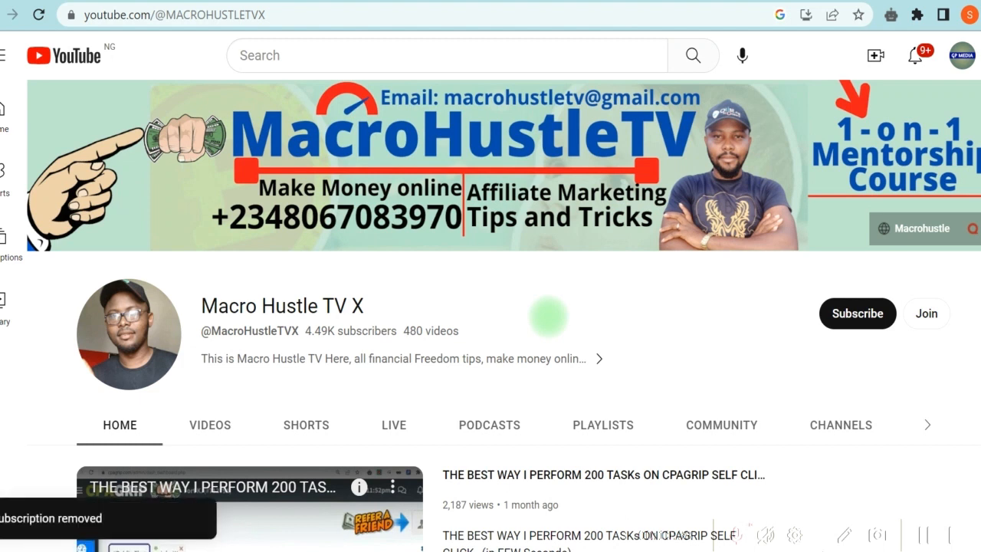